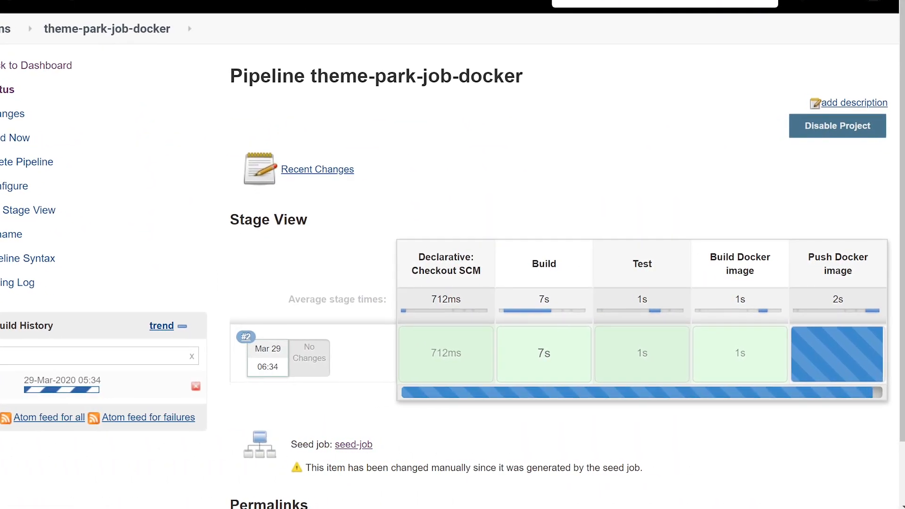
pyautogui.scroll(-3)
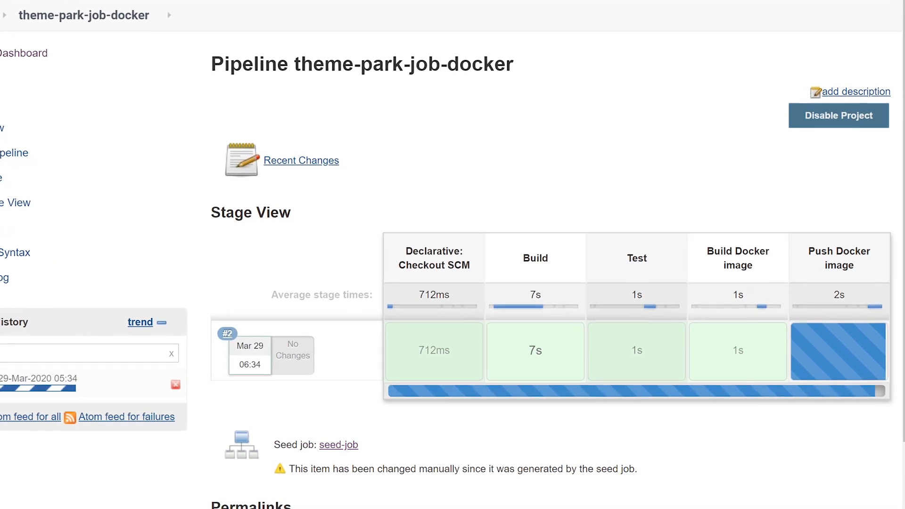